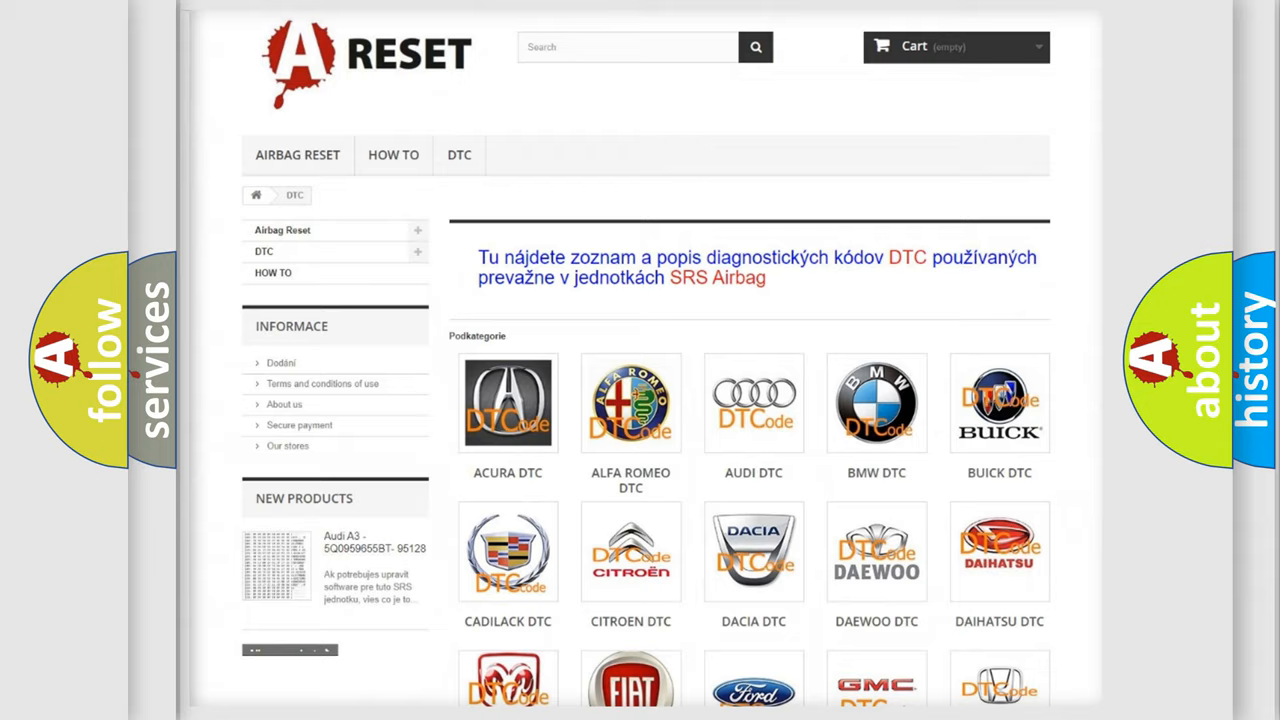
Browse the ALFA ROMEO DTC tile's trouble-code list down and back to its top
scroll(up, 3)
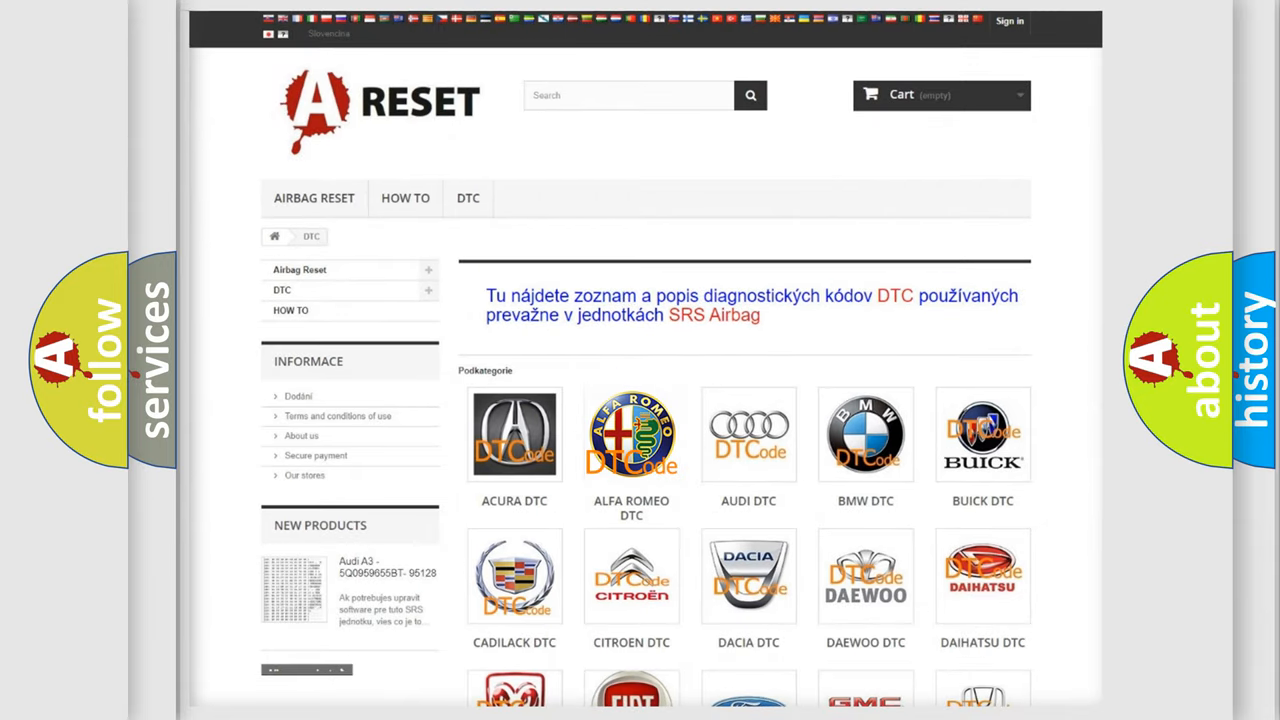
click(632, 434)
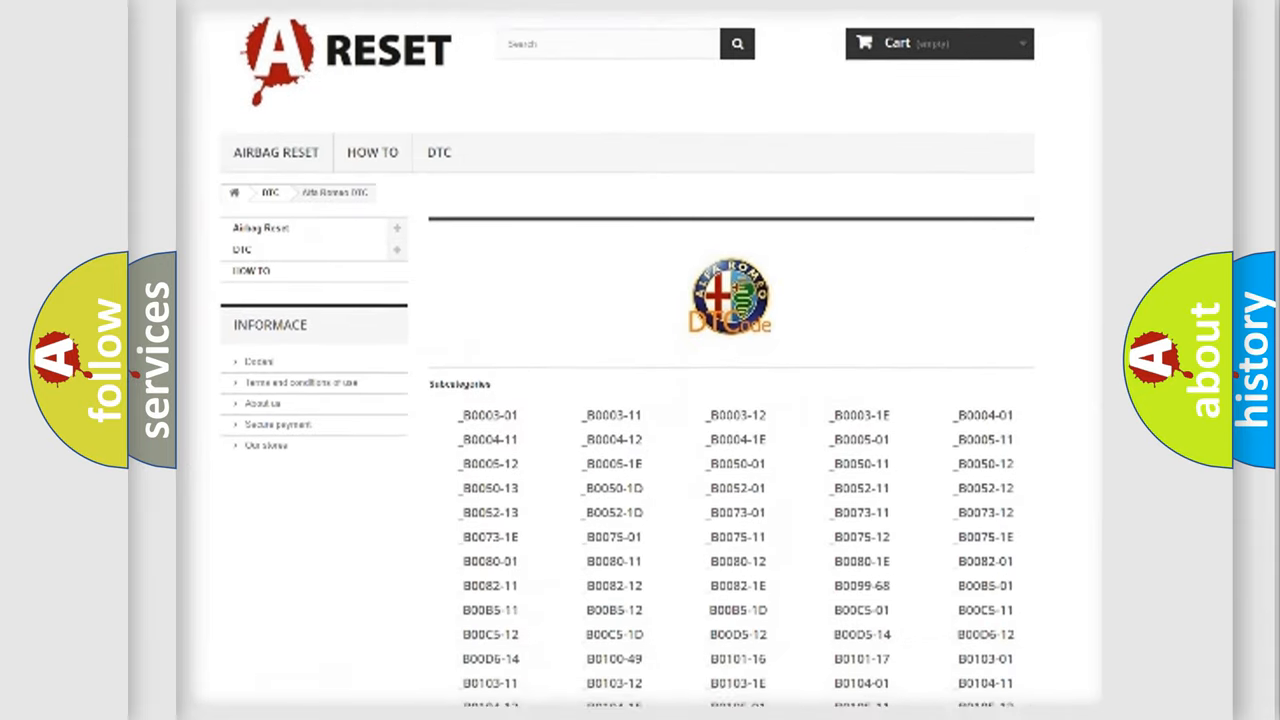
scroll(down, 3)
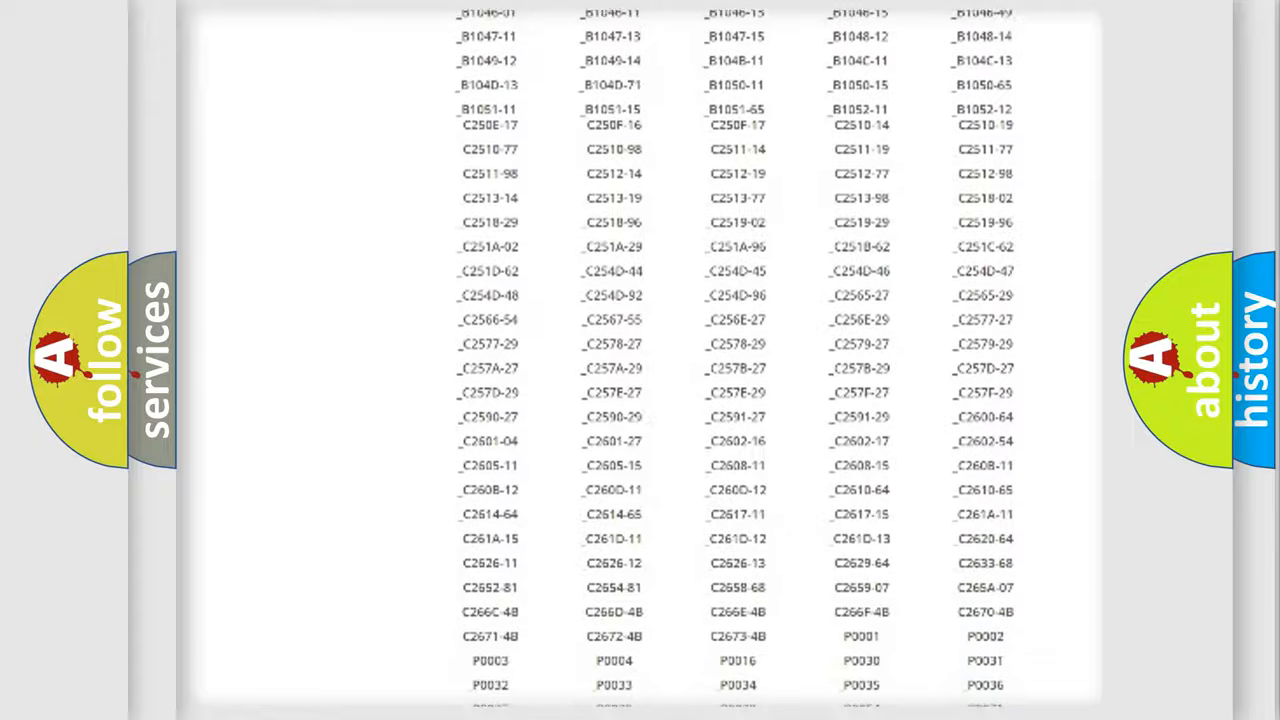
scroll(up, 3)
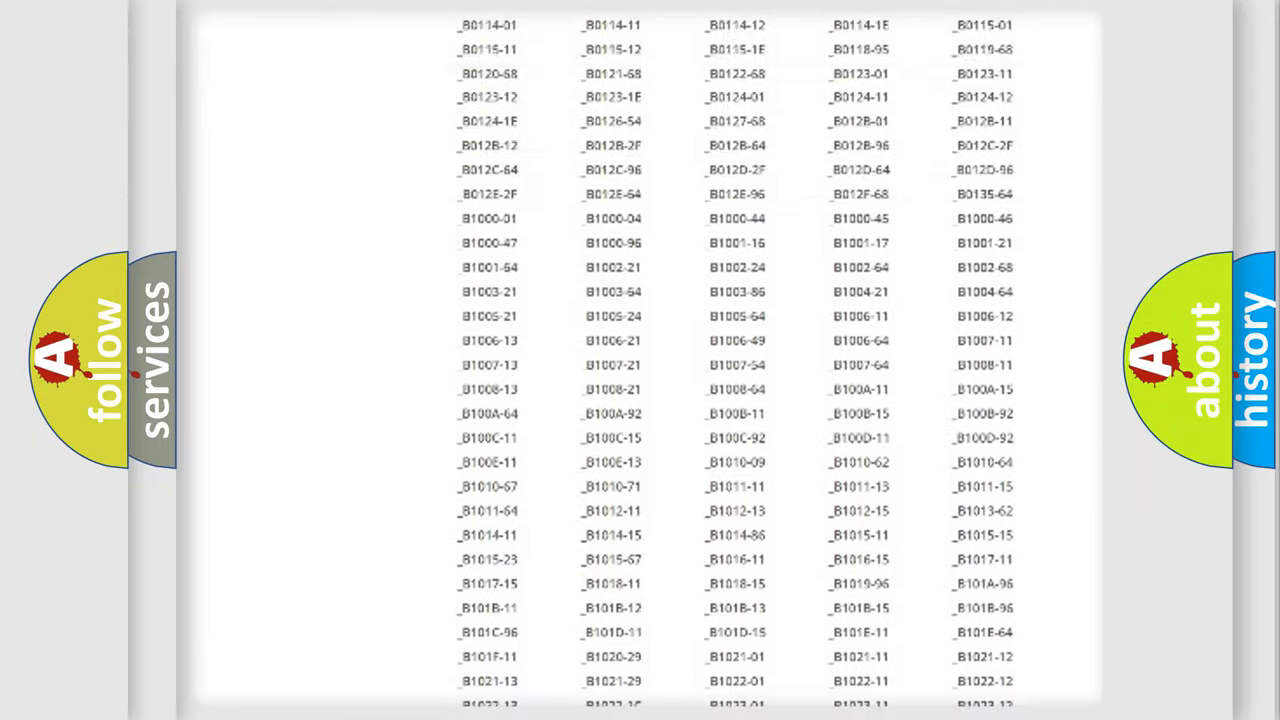
scroll(up, 3)
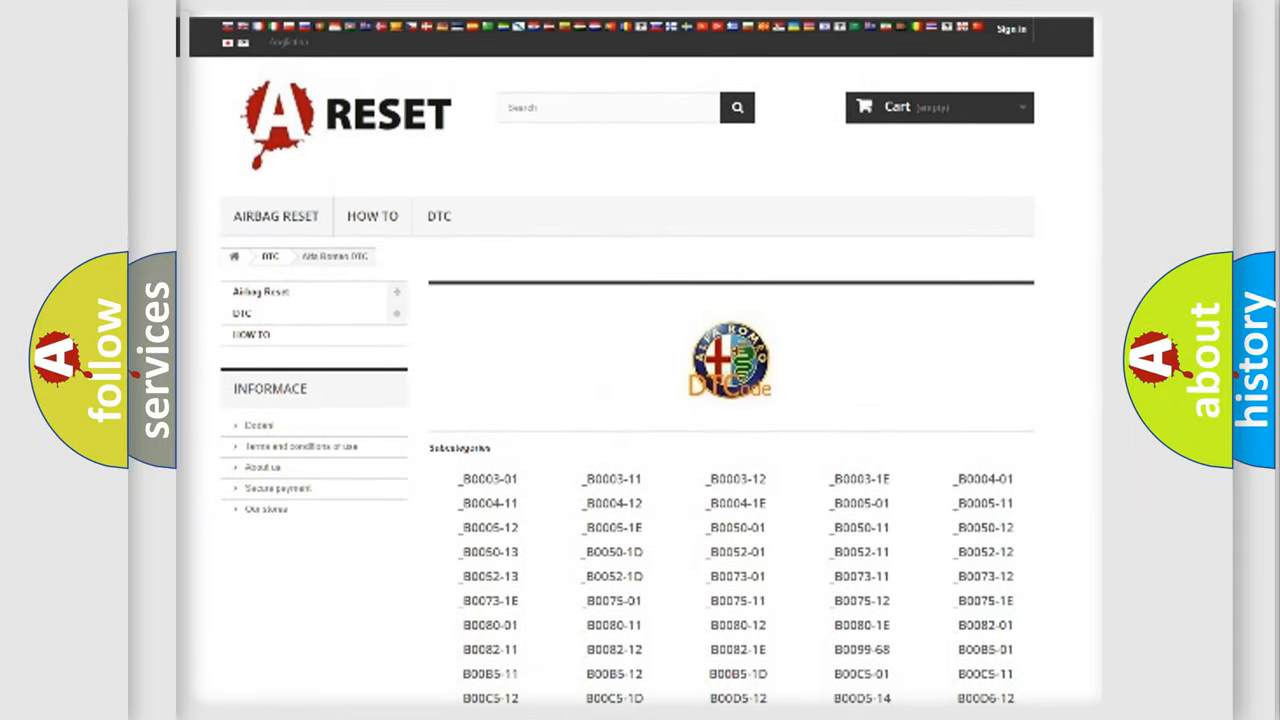